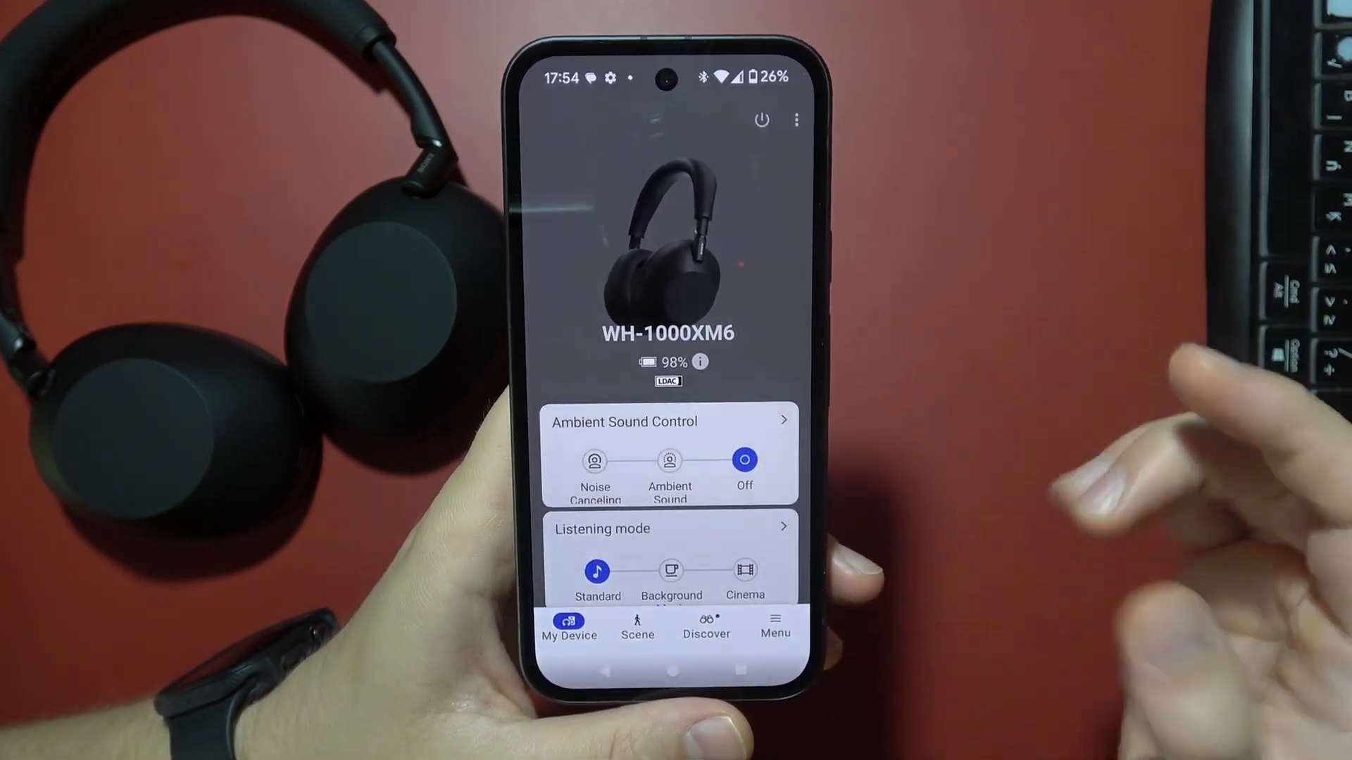
# Scroll the WH-1000XM6 My Device screen down to Device settings.
pyautogui.scroll(-3)
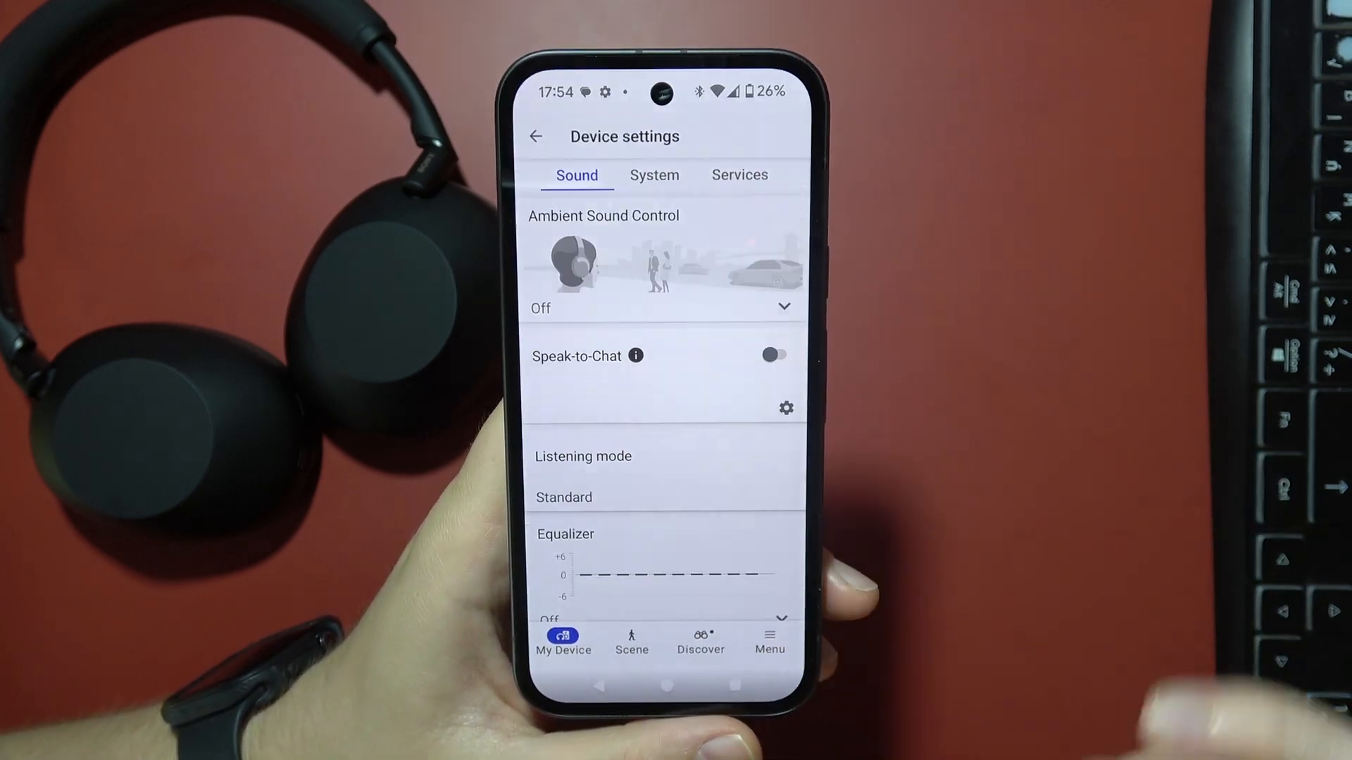
# Under the System tab, view 'Enable the headphones' microphone operation', which is on.
pyautogui.click(653, 176)
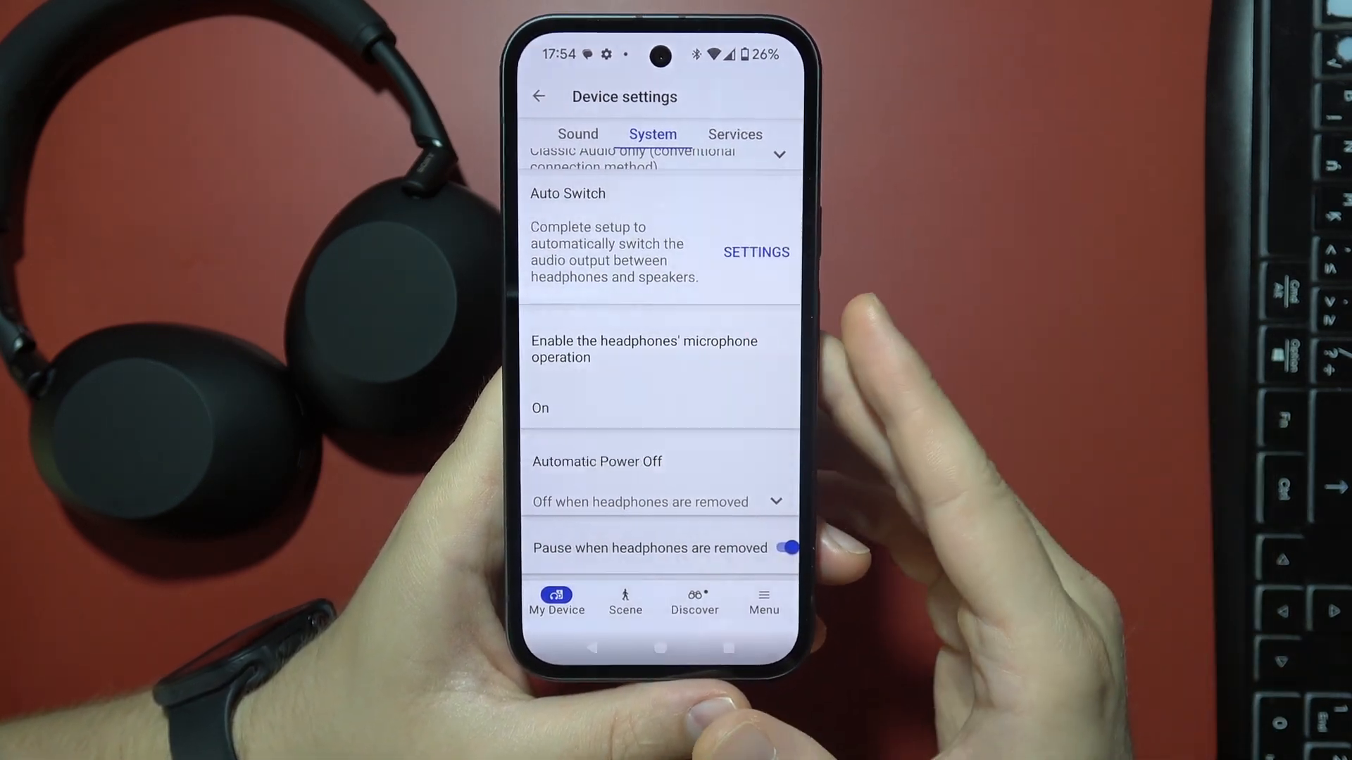
pyautogui.click(642, 349)
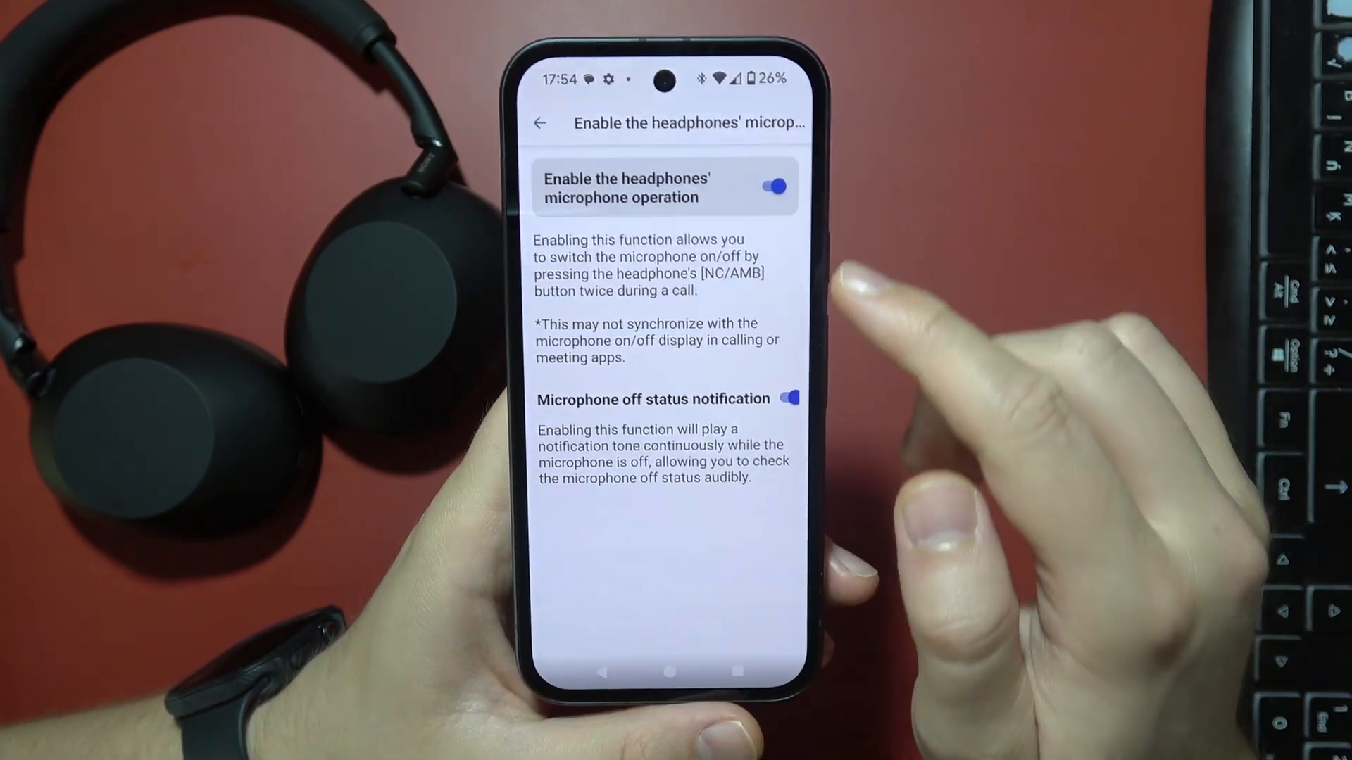